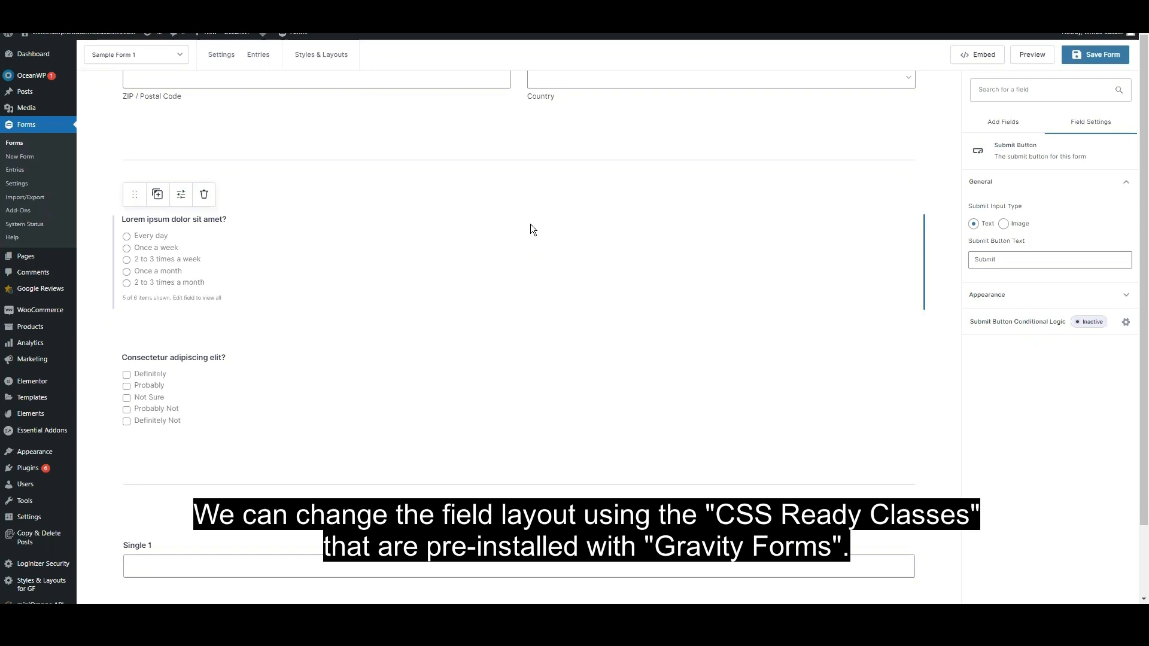
- Give the "Lorem ipsum dolor sit amet?" radio field the custom CSS class gf_list_3col
left_click(1002, 130)
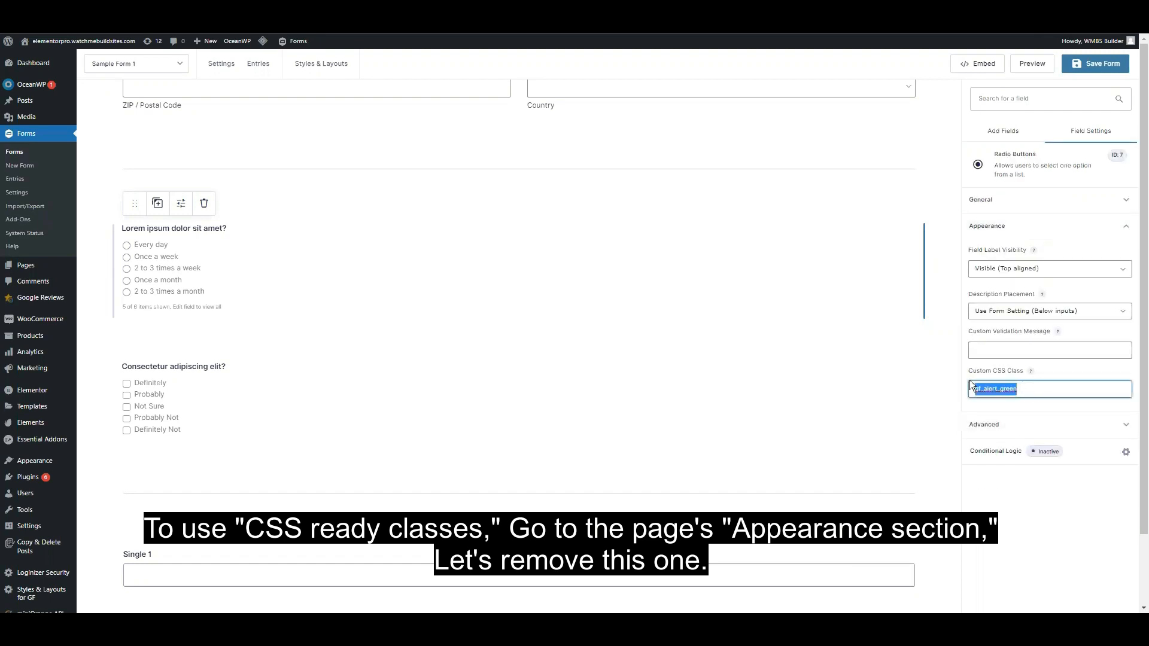
type("gf_list_3col")
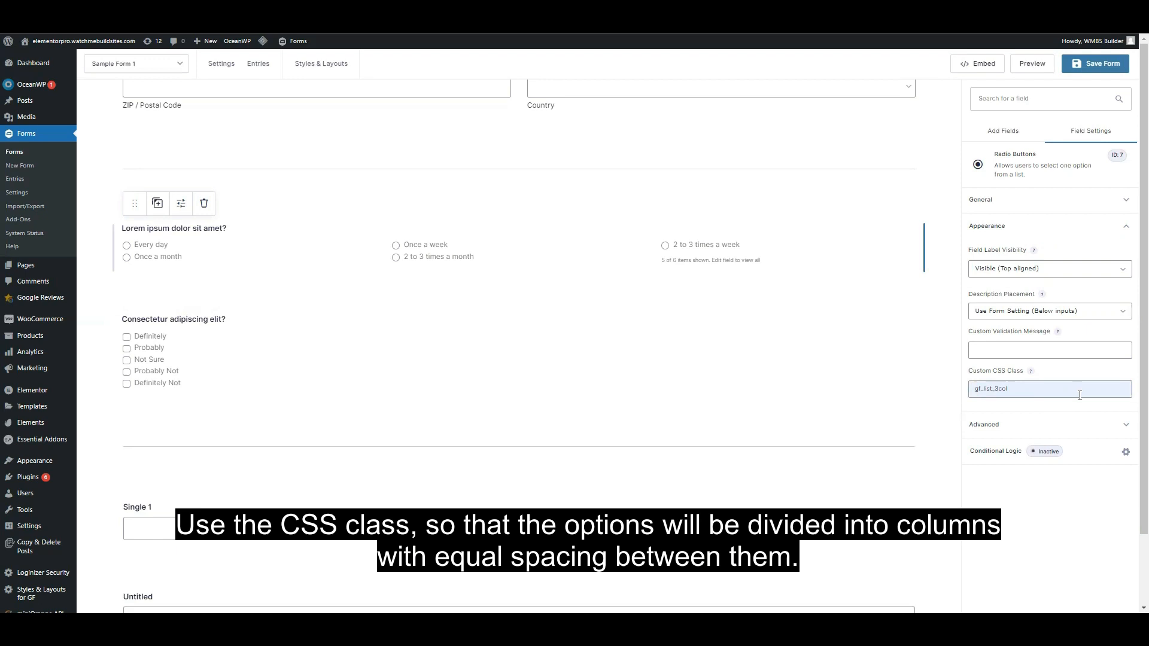
left_click(172, 318)
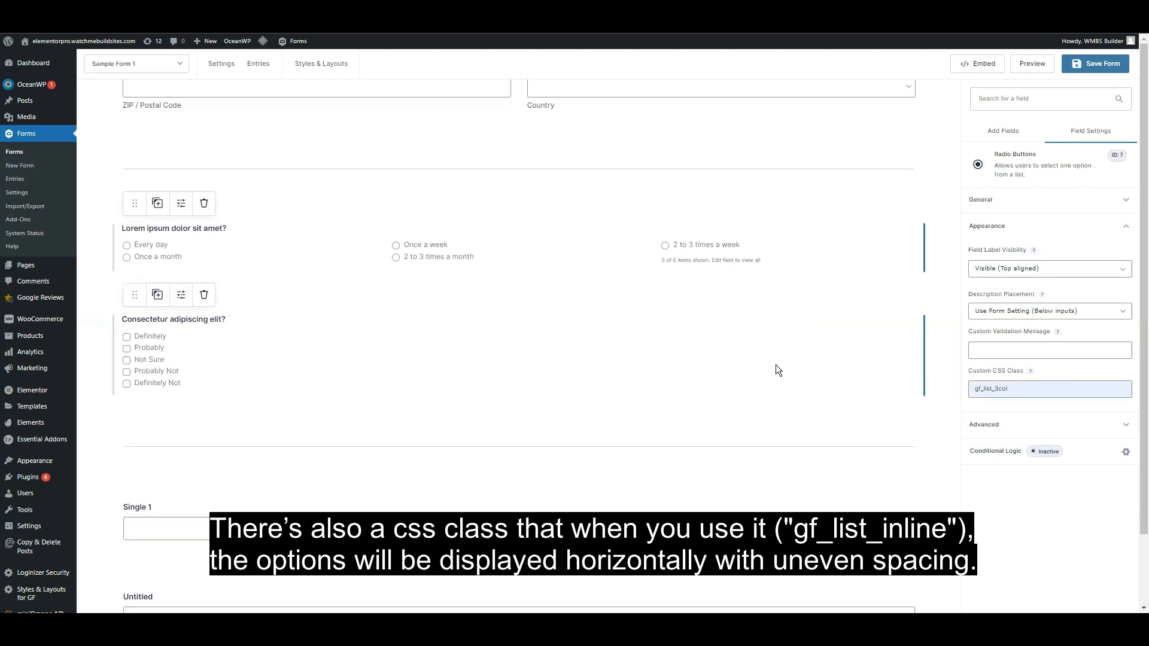
mouse_move(811, 351)
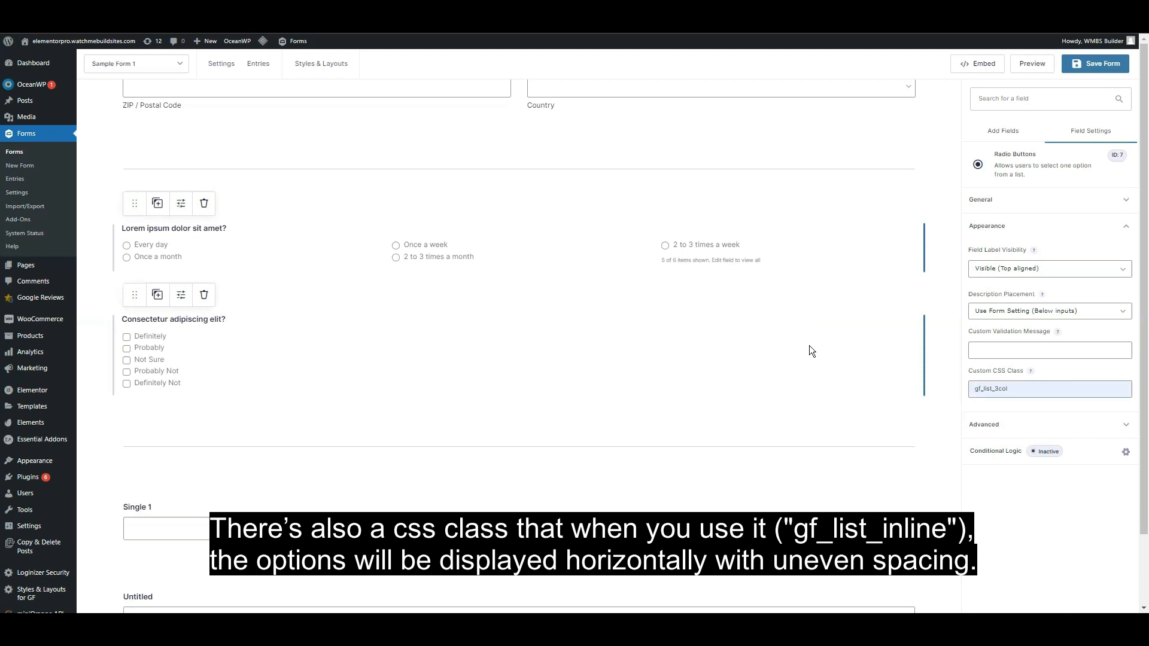
mouse_move(797, 364)
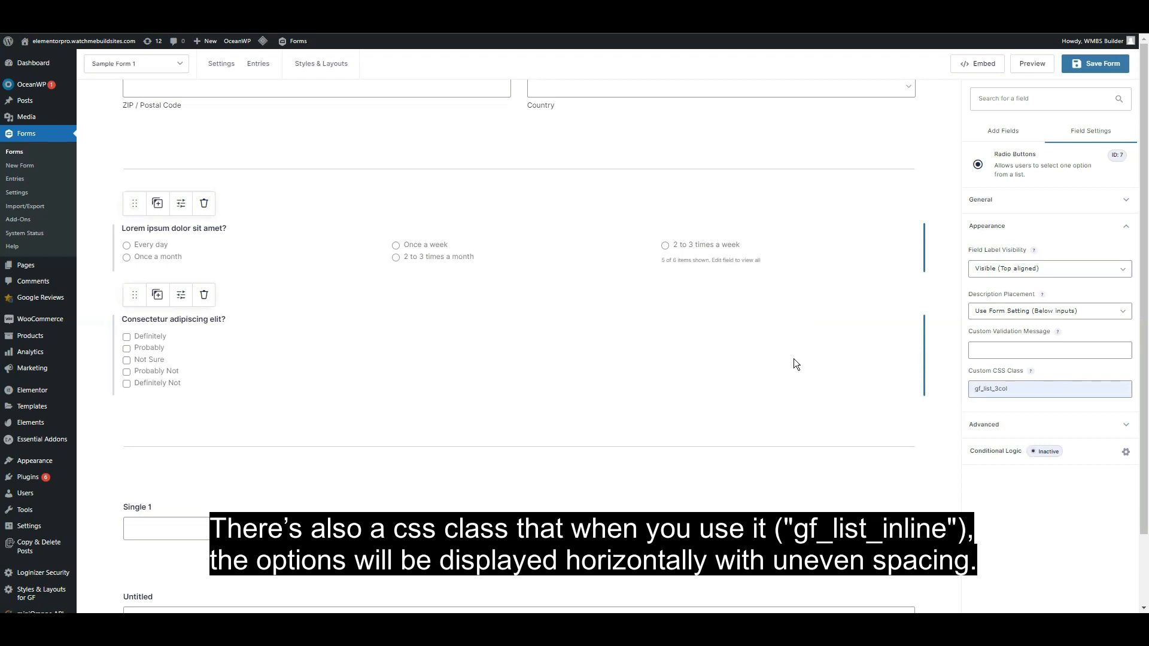
- Replace the radio field's class gf_list_3col with gf_list_inline so its options run on one line
triple_click(1049, 389)
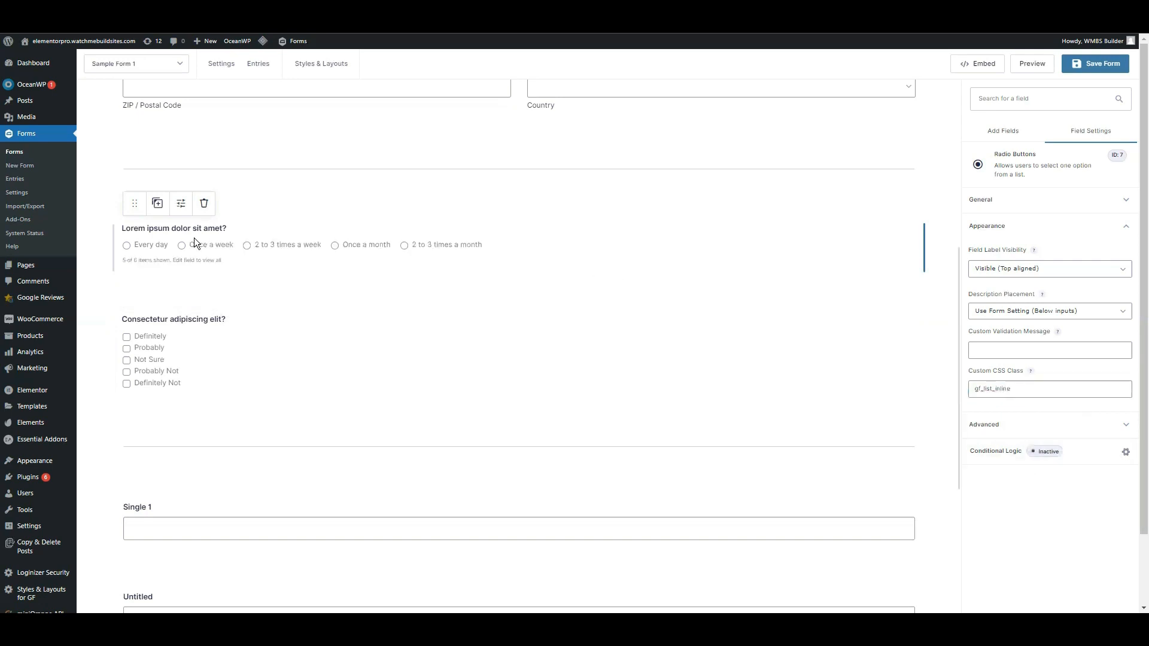
mouse_move(299, 263)
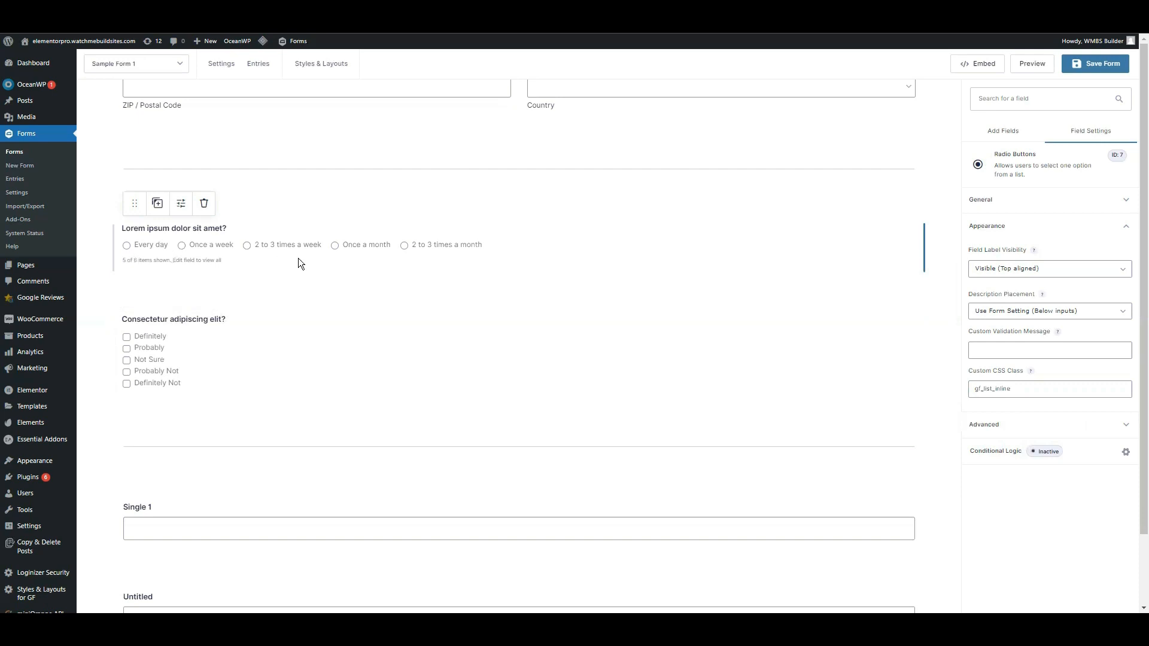
mouse_move(360, 253)
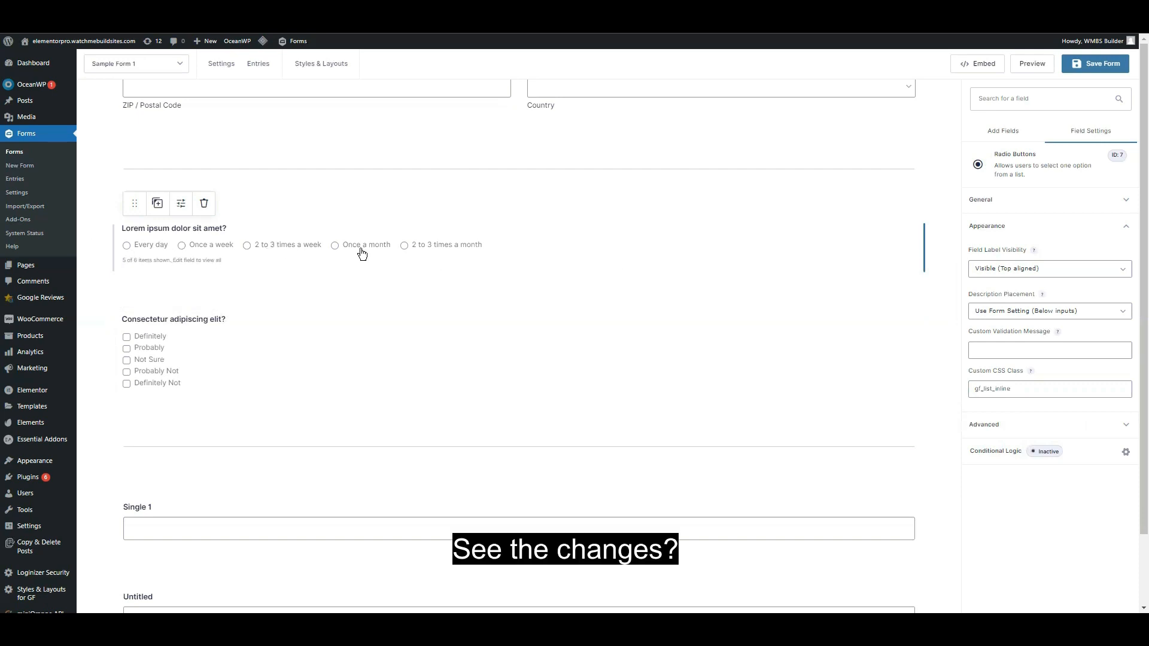
mouse_move(405, 396)
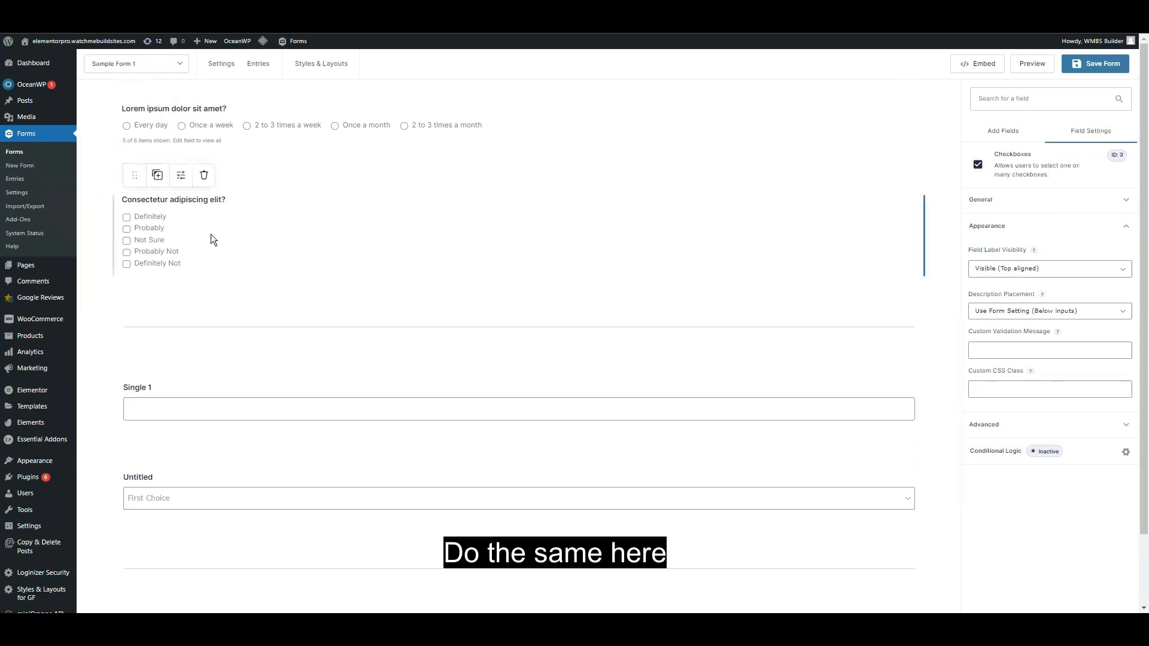
- Give the "Consectetur adipiscing elit?" checkbox field the class gf_list_inline and save the form
left_click(1048, 388)
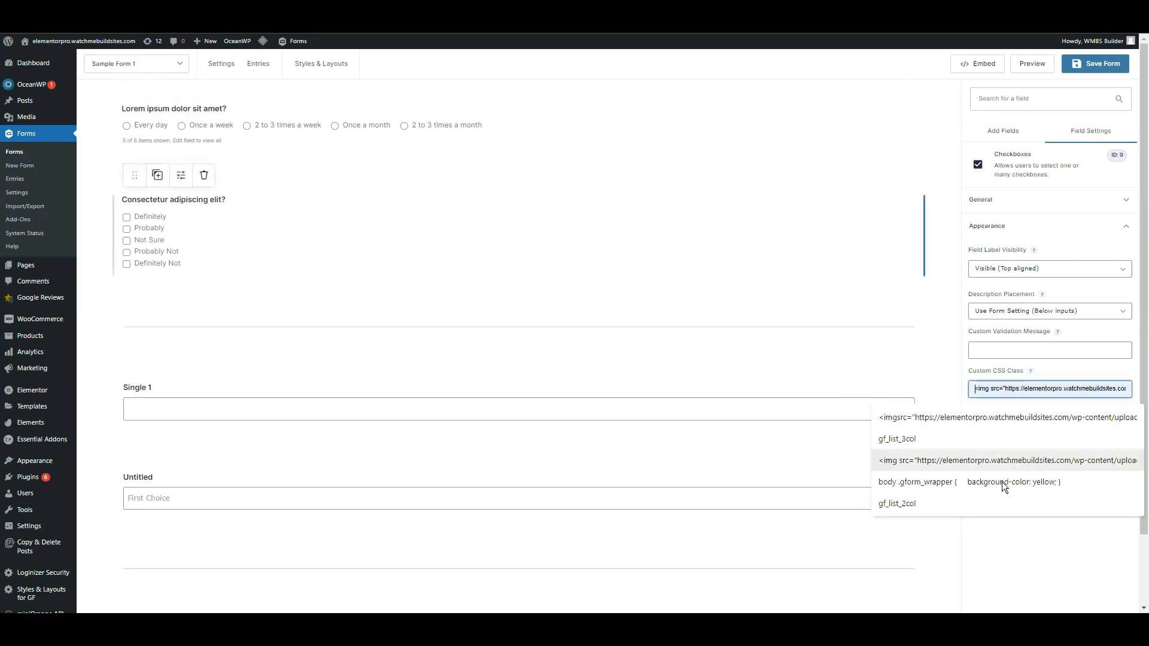
left_click(897, 439)
type("gf_list_inline")
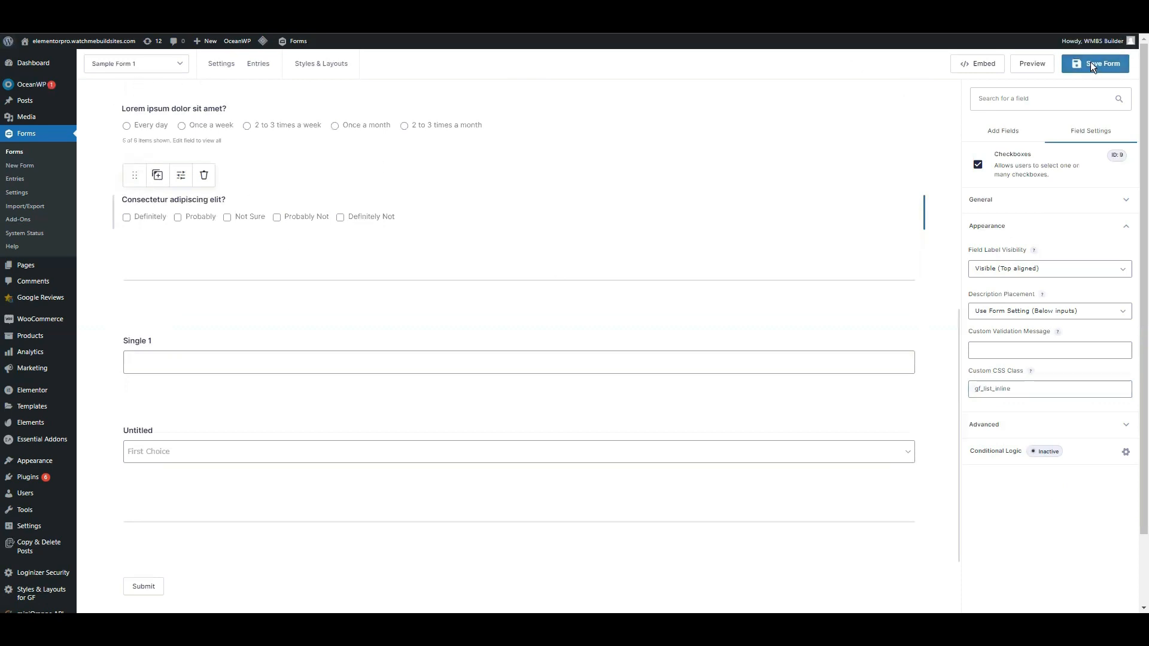
left_click(1096, 63)
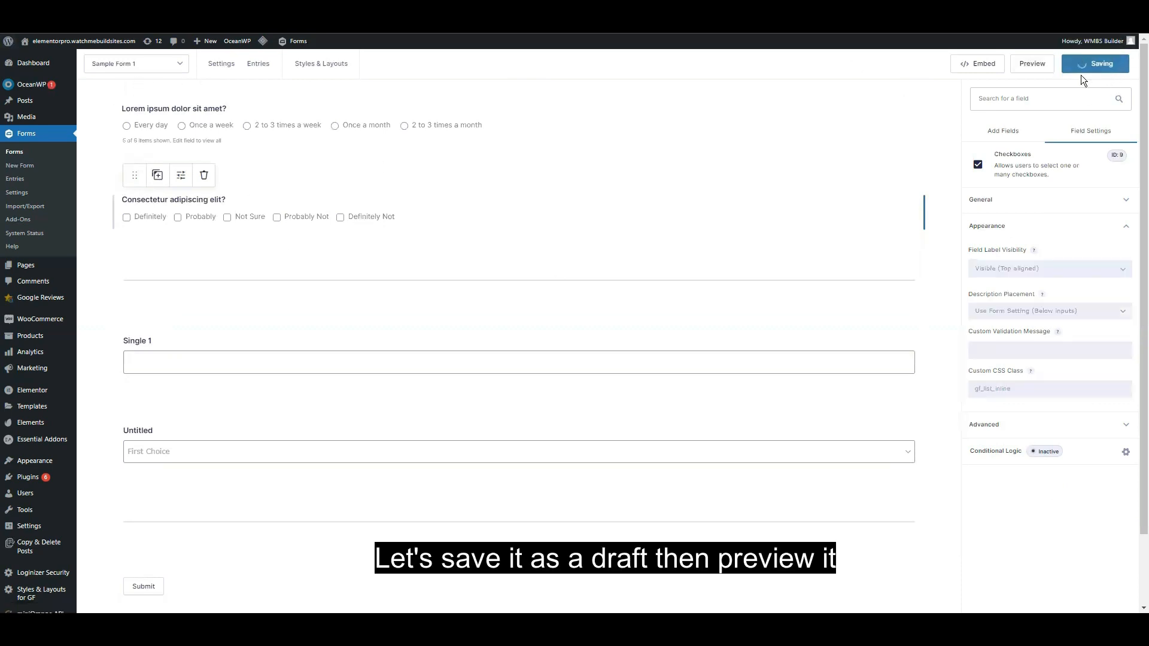
- Preview the form showing radio and checkbox options inline on single rows
left_click(1031, 63)
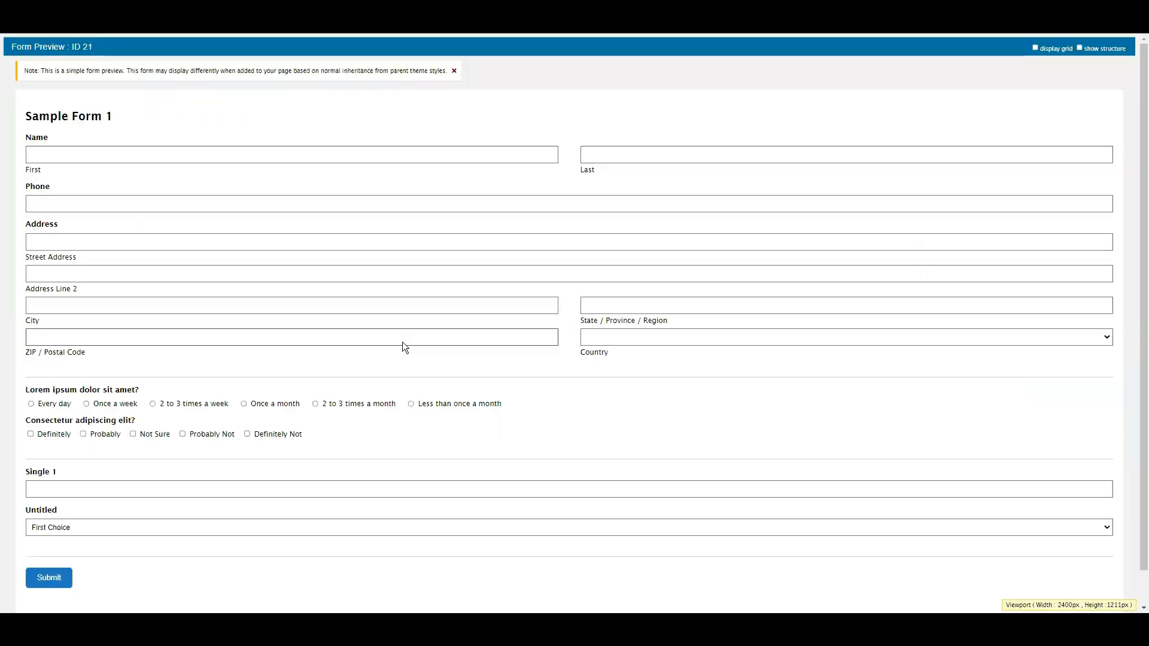
scroll("down", 3)
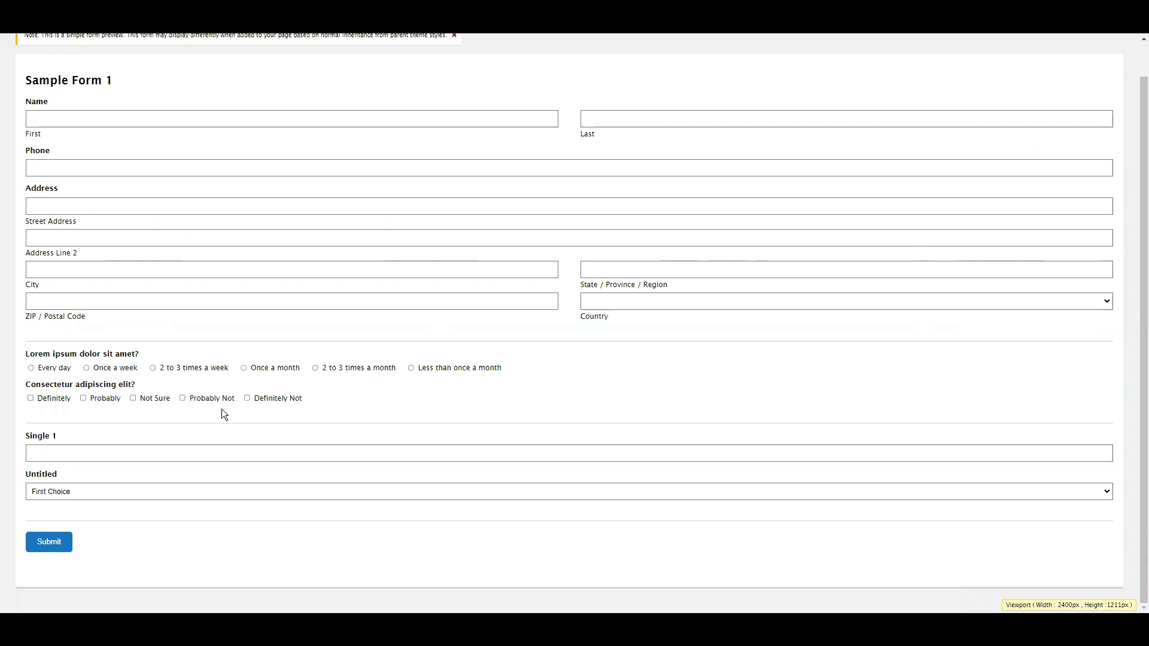
mouse_move(703, 349)
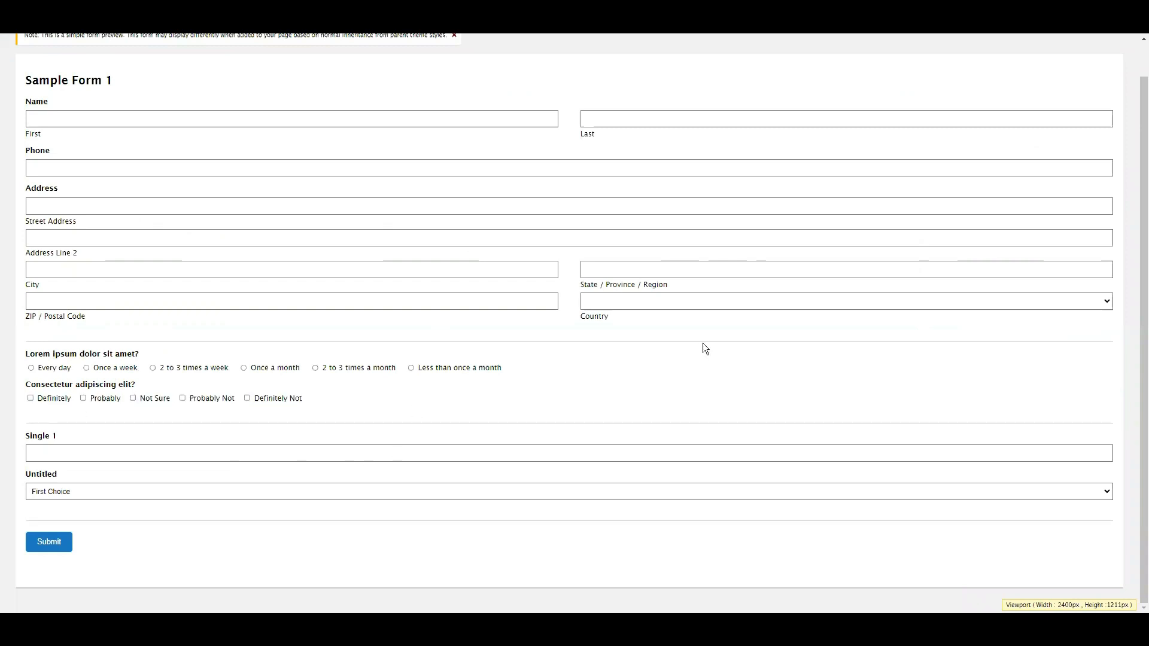